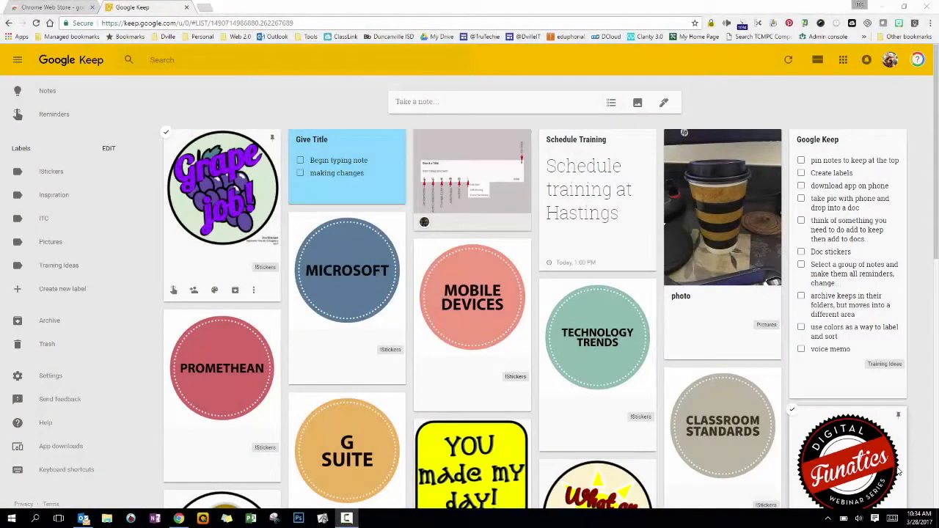
# - Start a custom reminder on the Give Title note for Mar 28, 2017, 1:30 PM and view repeat options
pyautogui.click(345, 165)
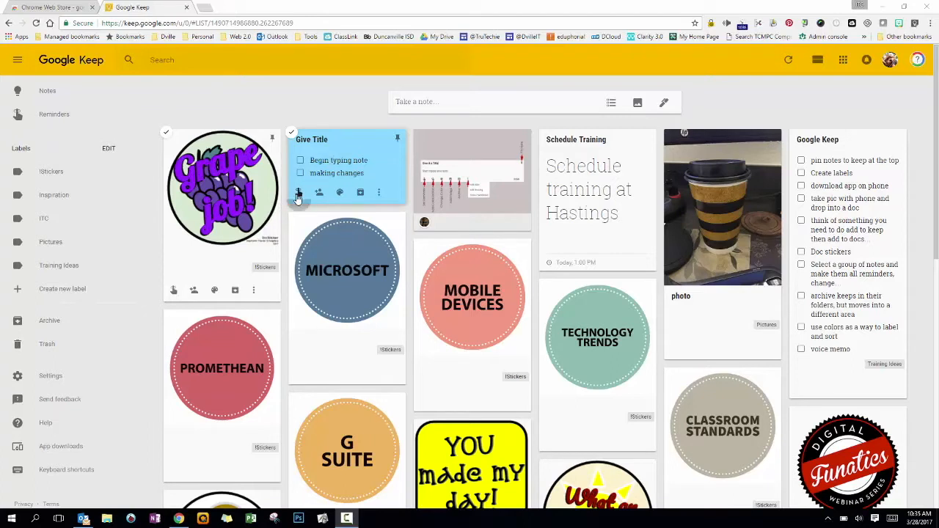
pyautogui.click(299, 192)
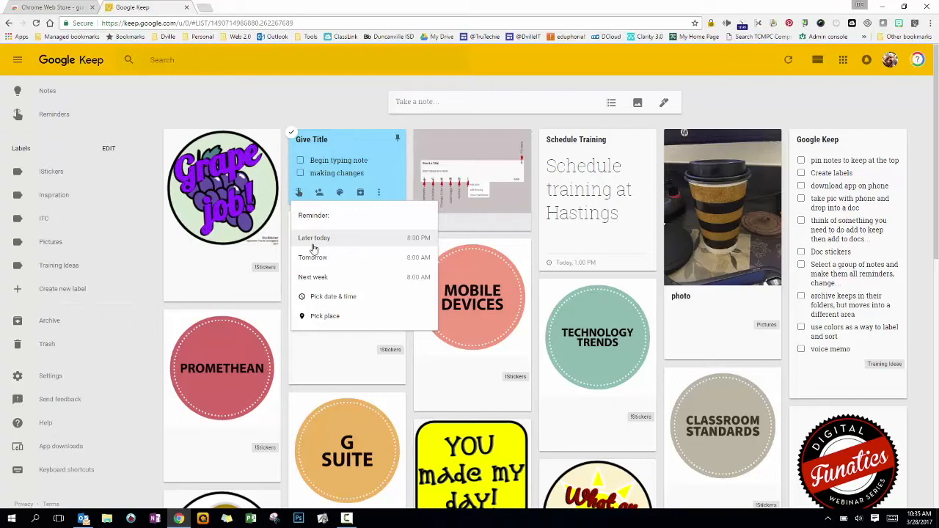
pyautogui.moveTo(322, 277)
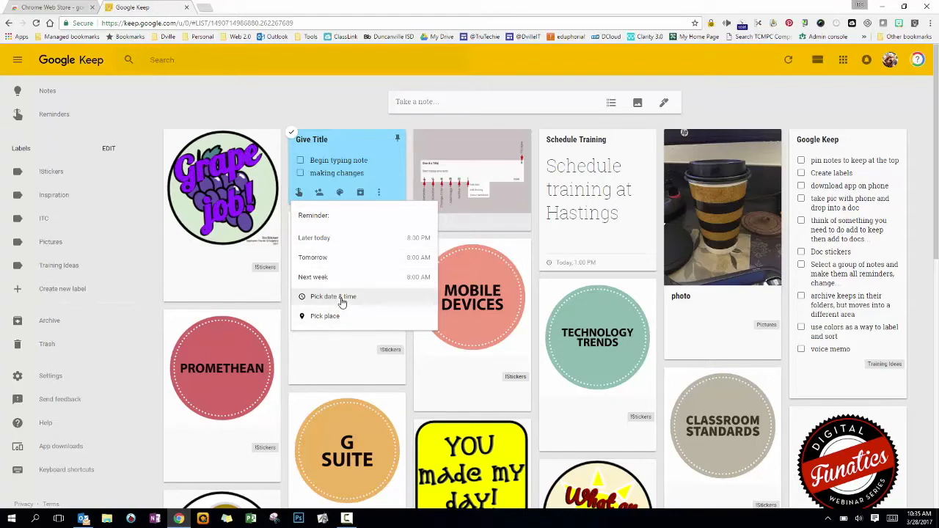
pyautogui.click(333, 296)
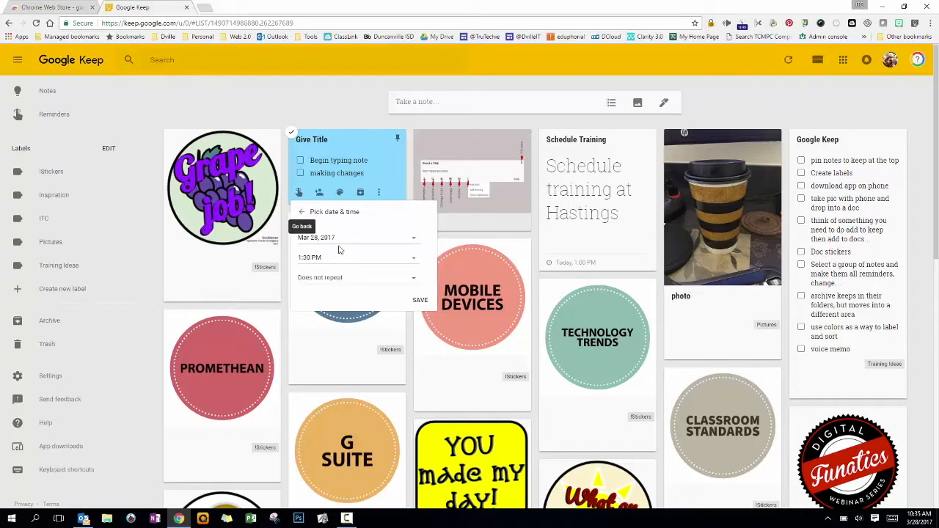
pyautogui.moveTo(353, 276)
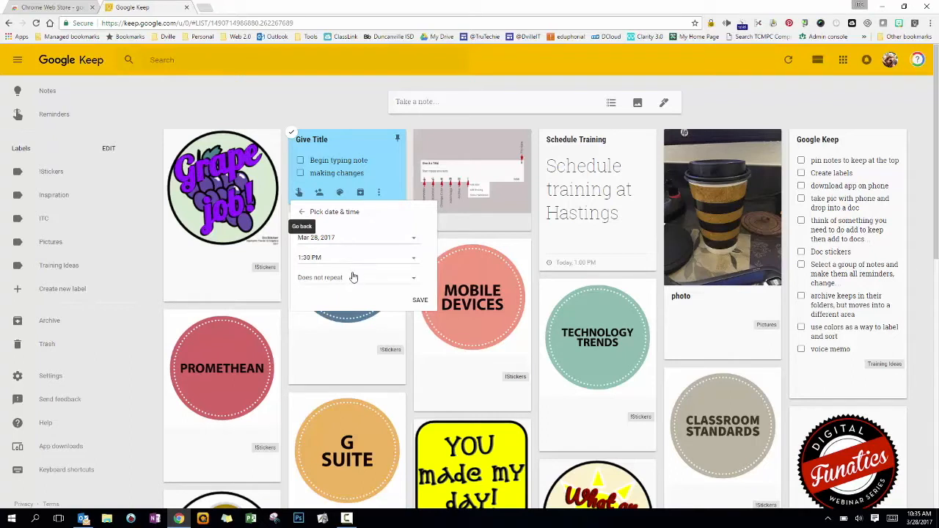
pyautogui.click(356, 277)
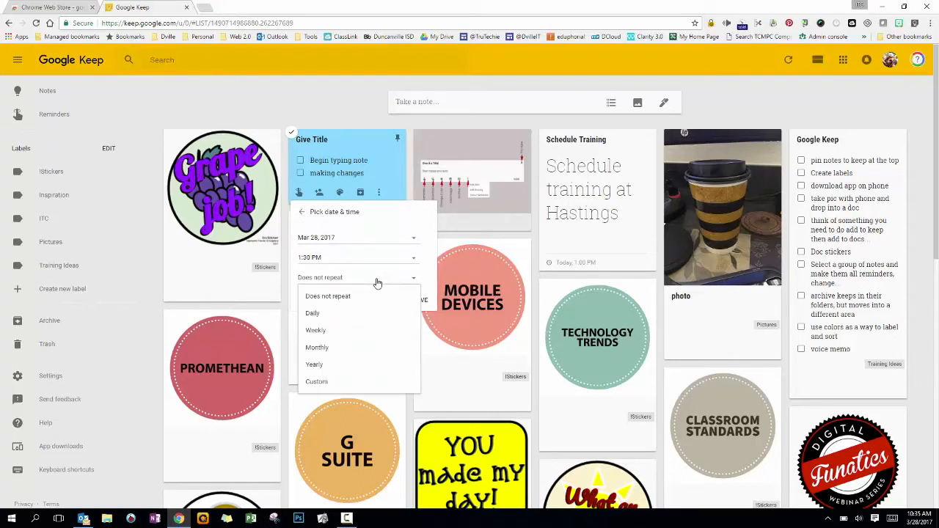